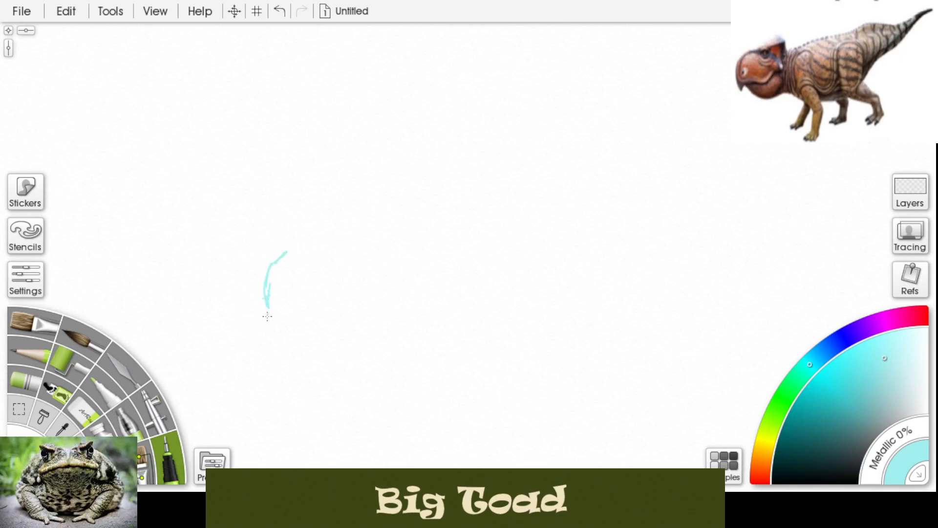
# - Sketch the frilled head with eye, beak and rounded lower jaw in light blue
pyautogui.moveTo(268, 311); pyautogui.dragTo(318, 239)
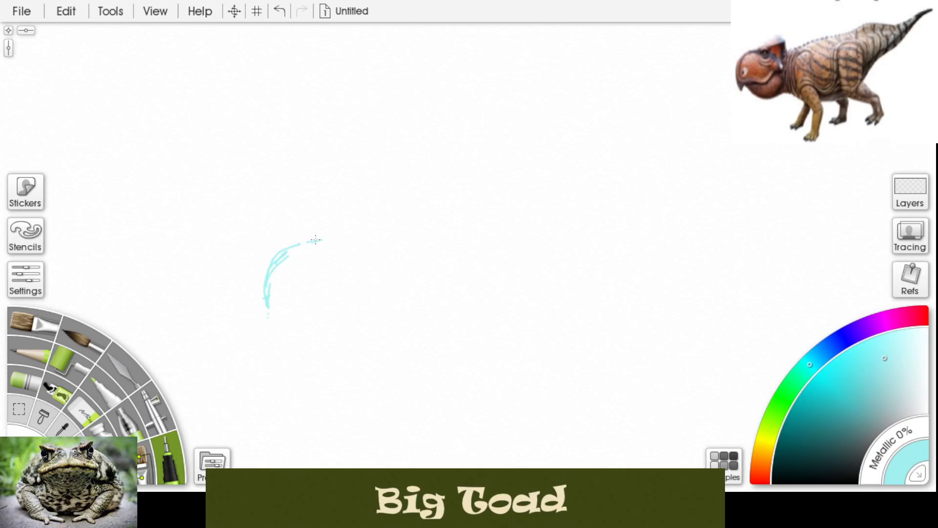
pyautogui.moveTo(316, 240); pyautogui.dragTo(369, 219)
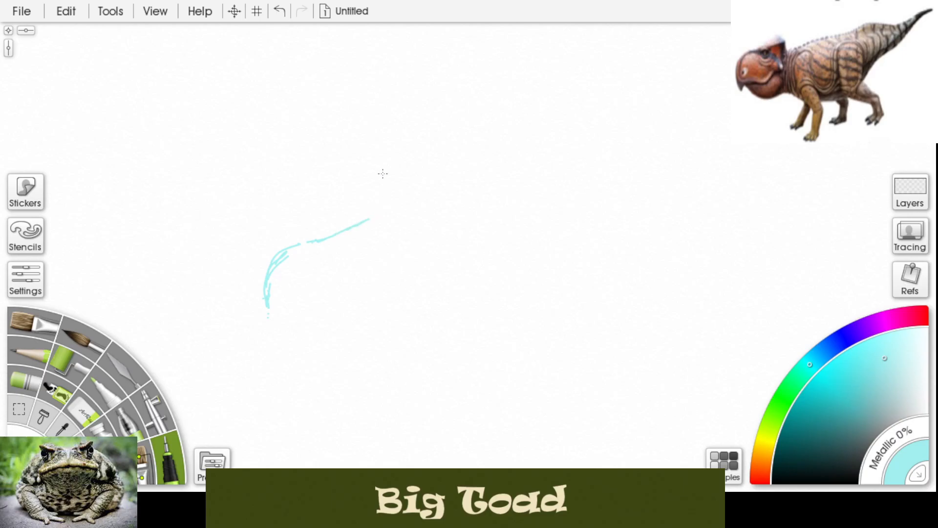
pyautogui.moveTo(369, 220); pyautogui.dragTo(394, 270)
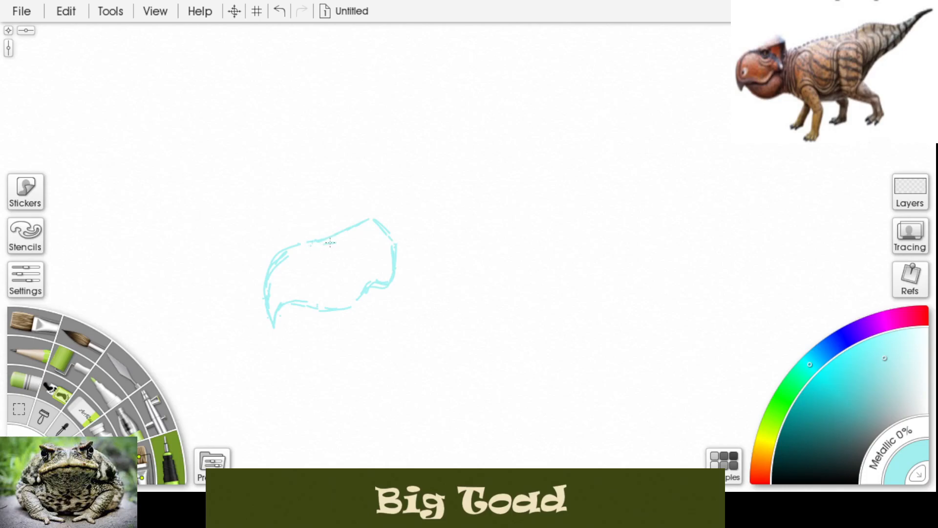
pyautogui.moveTo(335, 250); pyautogui.dragTo(371, 220)
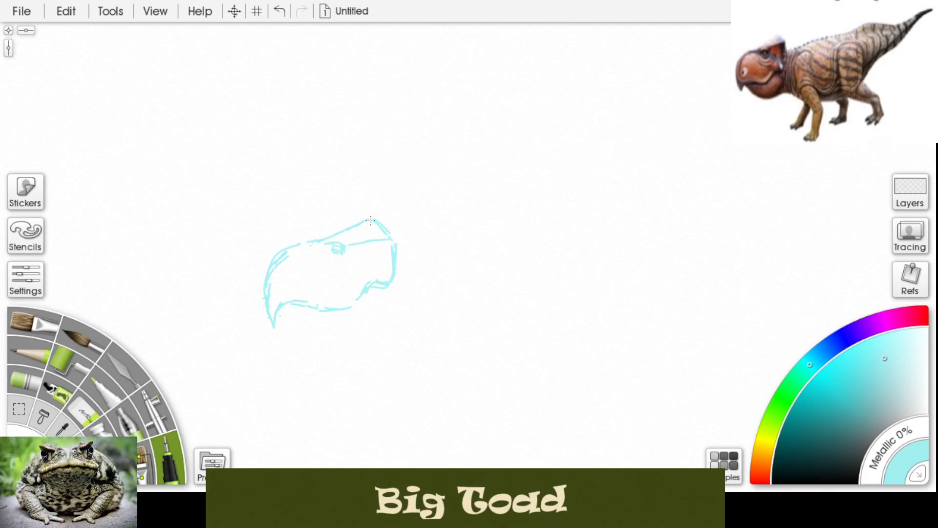
pyautogui.moveTo(369, 219); pyautogui.dragTo(273, 299)
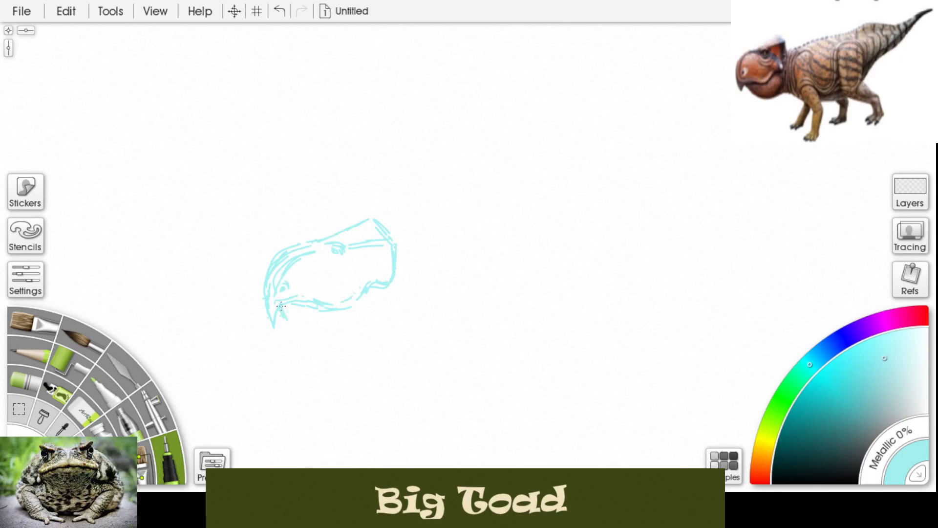
pyautogui.moveTo(281, 305); pyautogui.dragTo(392, 292)
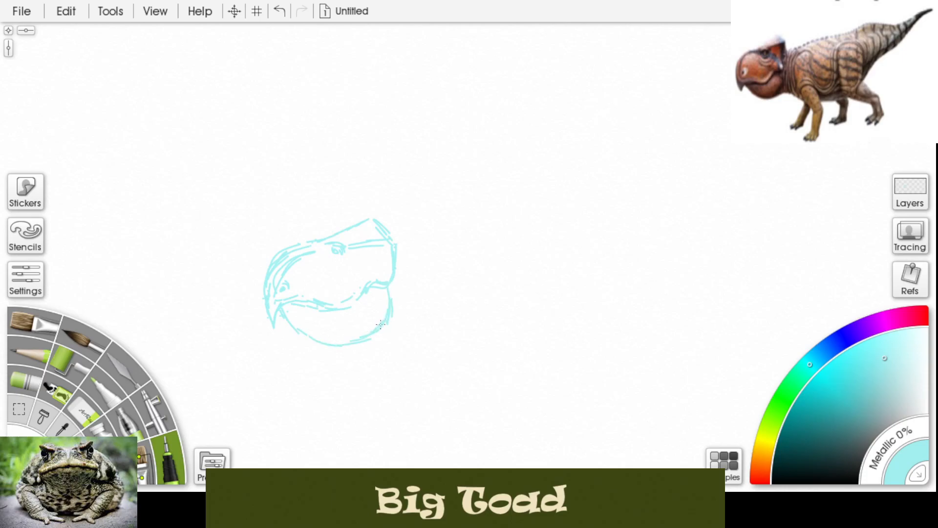
pyautogui.moveTo(371, 326); pyautogui.dragTo(400, 316)
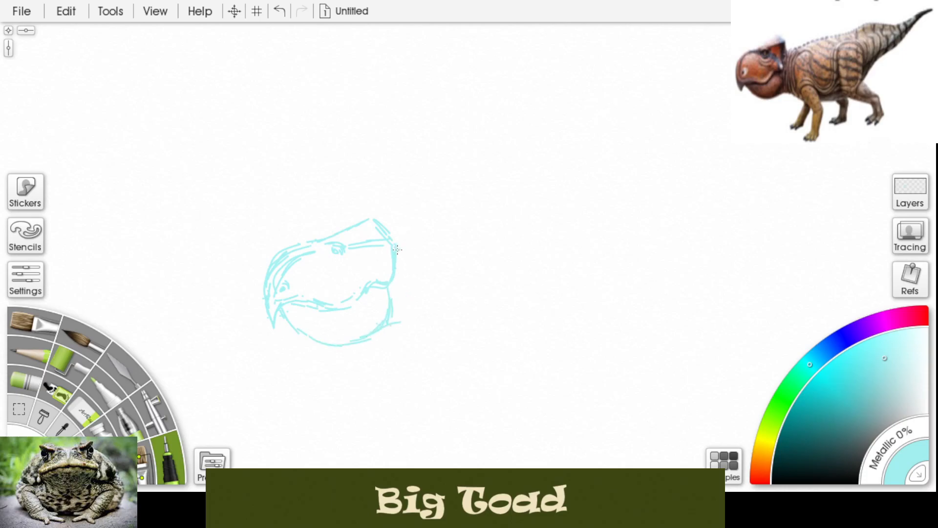
# - Draw the neck and back line out to the tail tip
pyautogui.moveTo(395, 248); pyautogui.dragTo(472, 230)
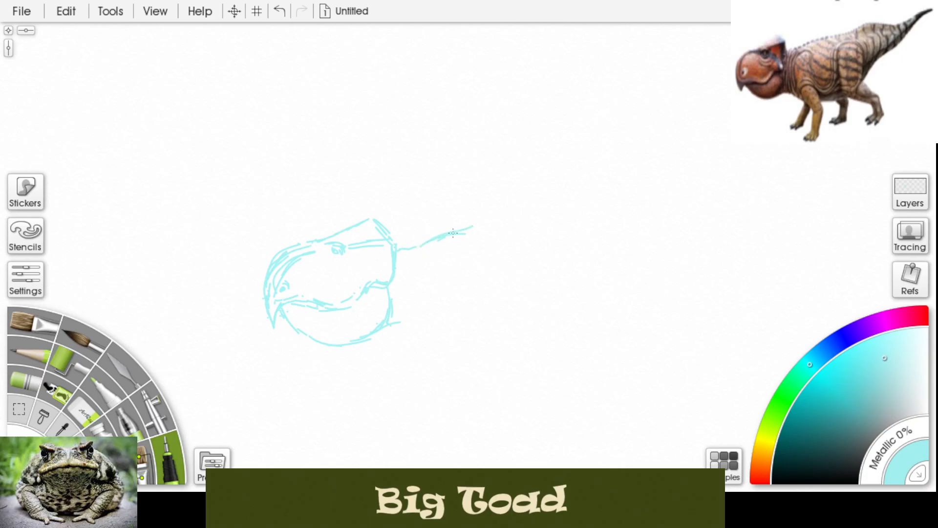
pyautogui.moveTo(451, 233); pyautogui.dragTo(579, 206)
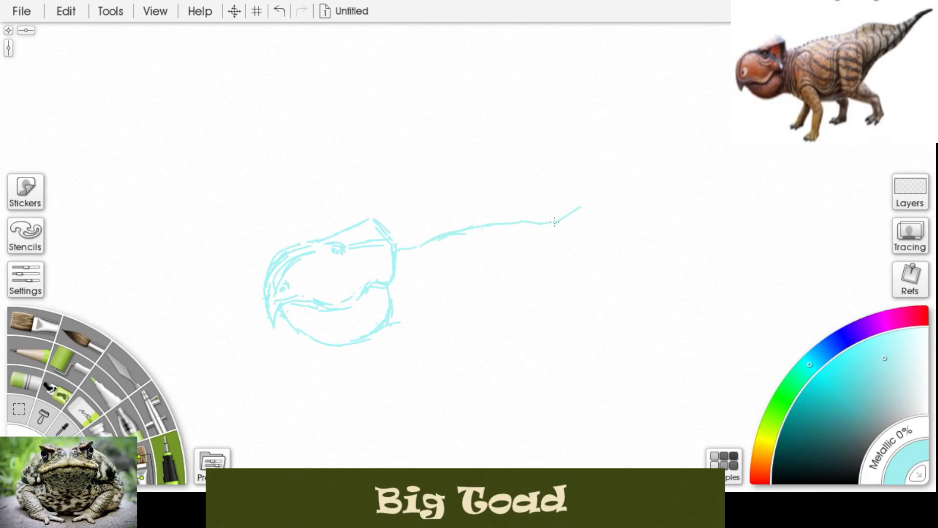
pyautogui.moveTo(550, 225); pyautogui.dragTo(718, 169)
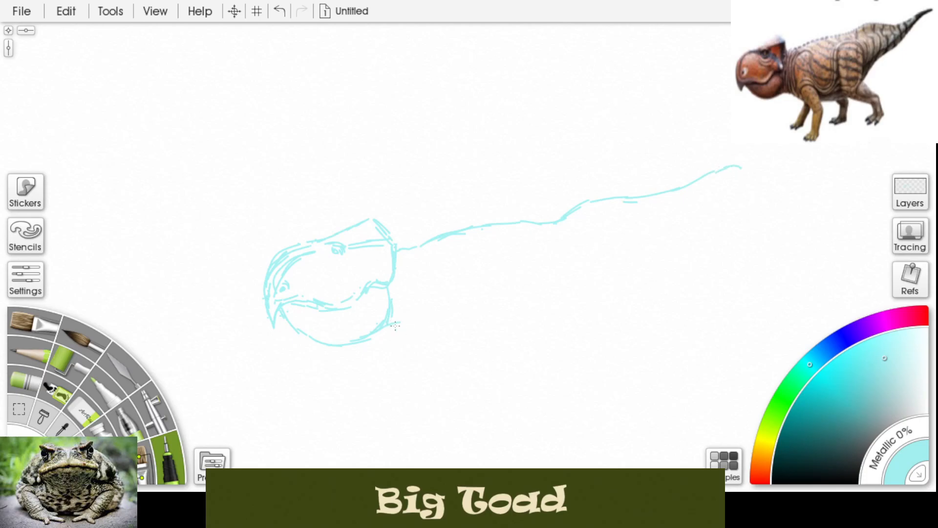
# - Sketch the chest and belly line, hind thigh and underside of the tail
pyautogui.moveTo(392, 328); pyautogui.dragTo(532, 346)
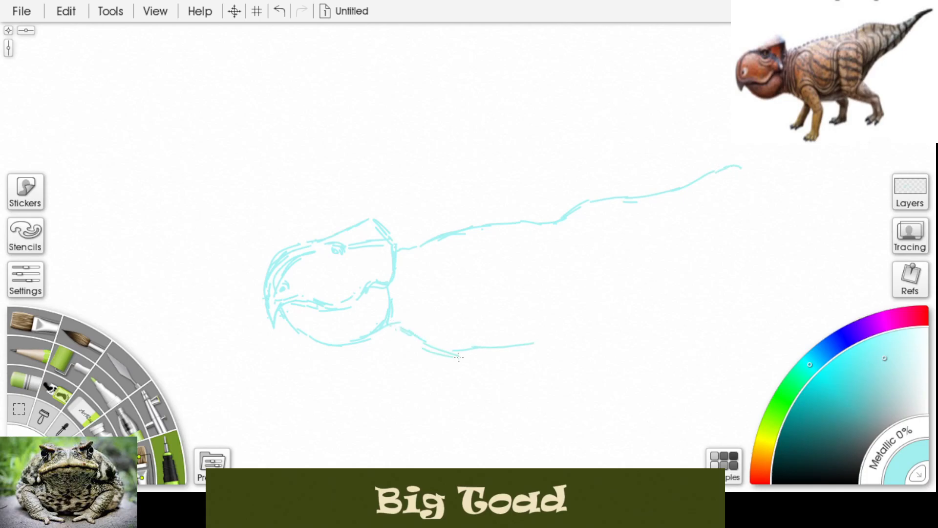
pyautogui.moveTo(430, 350); pyautogui.dragTo(541, 354)
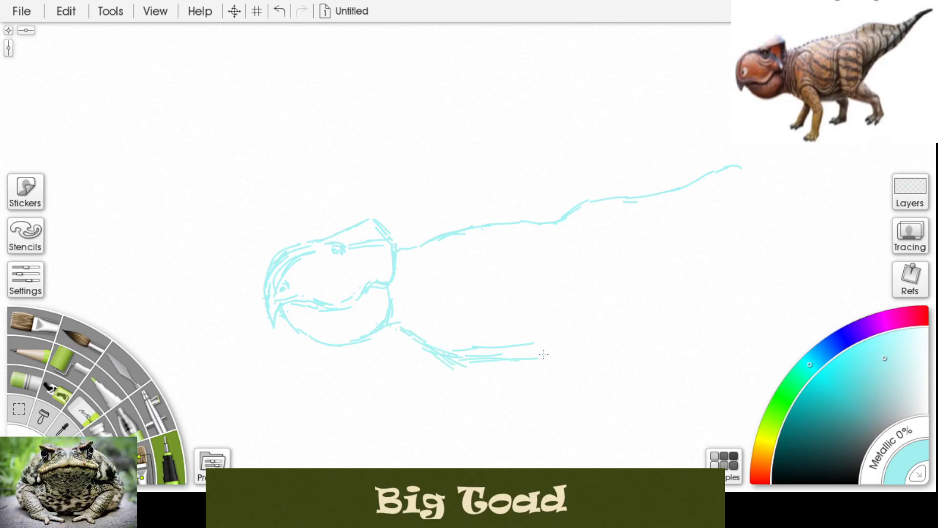
pyautogui.moveTo(541, 353); pyautogui.dragTo(721, 186)
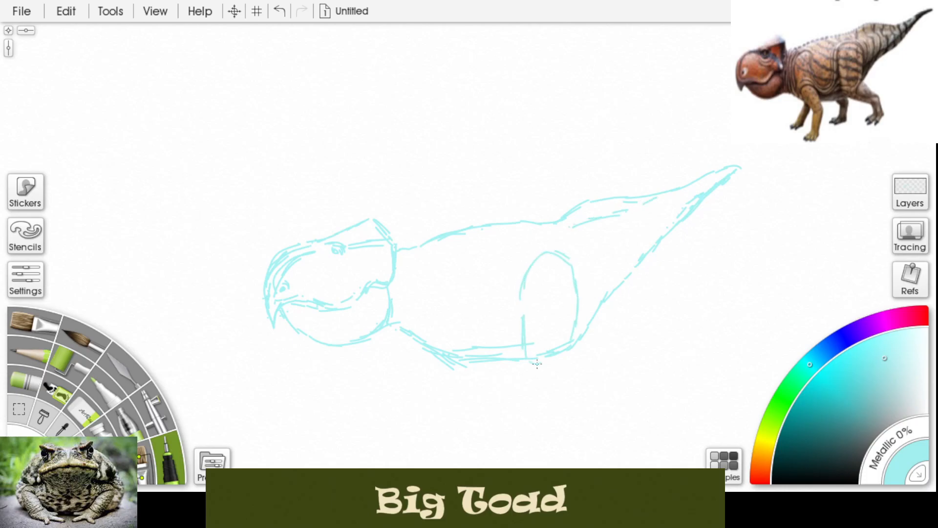
# - Draw the lower hind leg down to a clawed hind foot with toes
pyautogui.moveTo(527, 358); pyautogui.dragTo(580, 353)
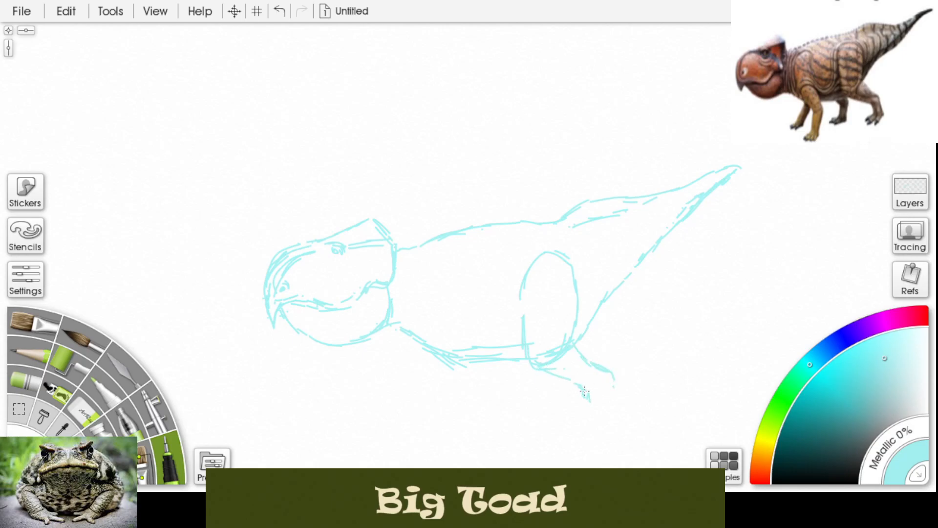
pyautogui.moveTo(586, 389); pyautogui.dragTo(625, 419)
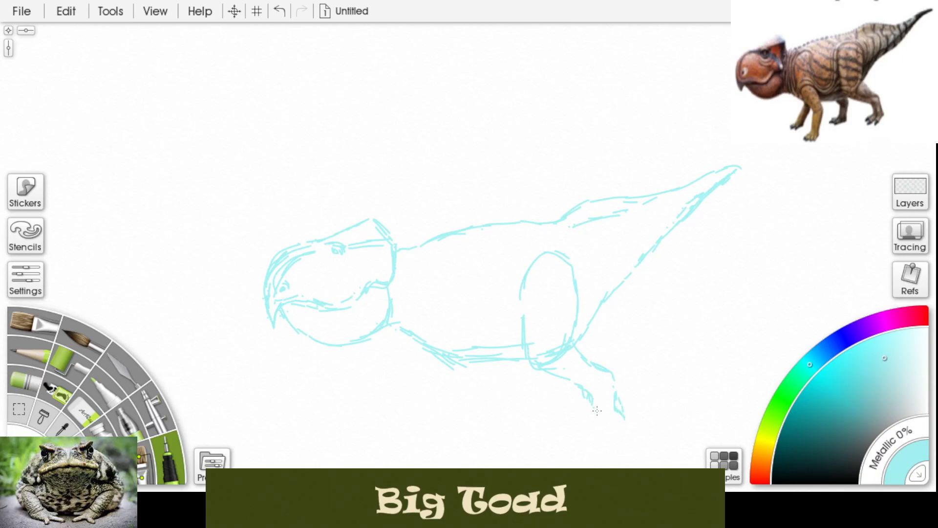
pyautogui.moveTo(595, 411); pyautogui.dragTo(550, 434)
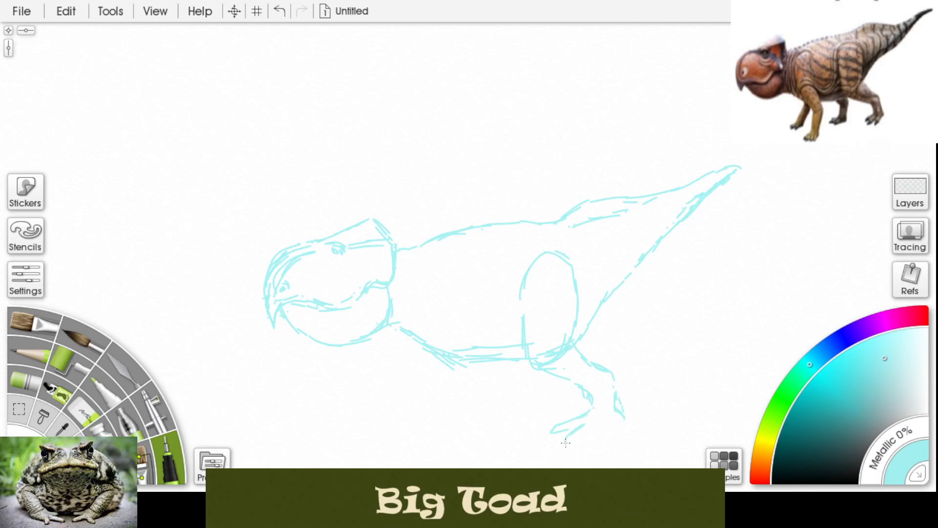
pyautogui.moveTo(565, 440); pyautogui.dragTo(619, 416)
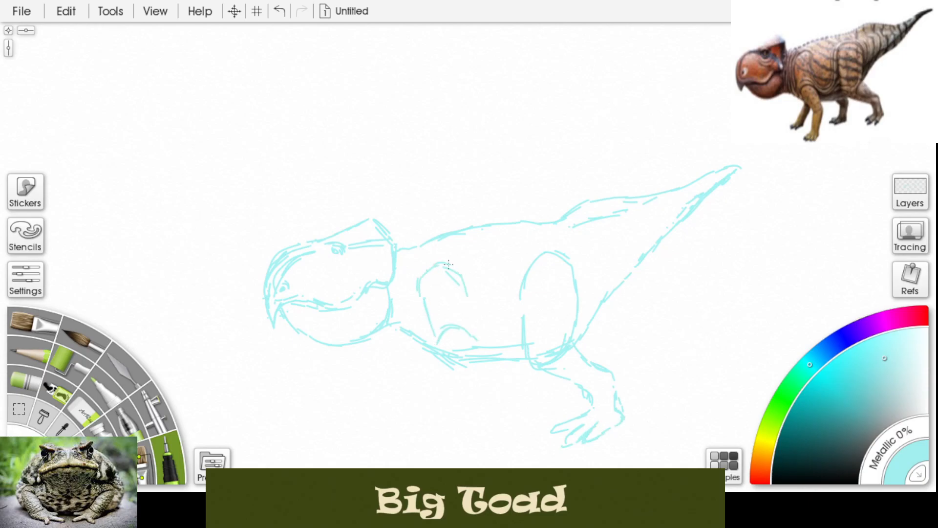
# - Sketch both front legs with feet and the far hind leg
pyautogui.moveTo(454, 263); pyautogui.dragTo(436, 347)
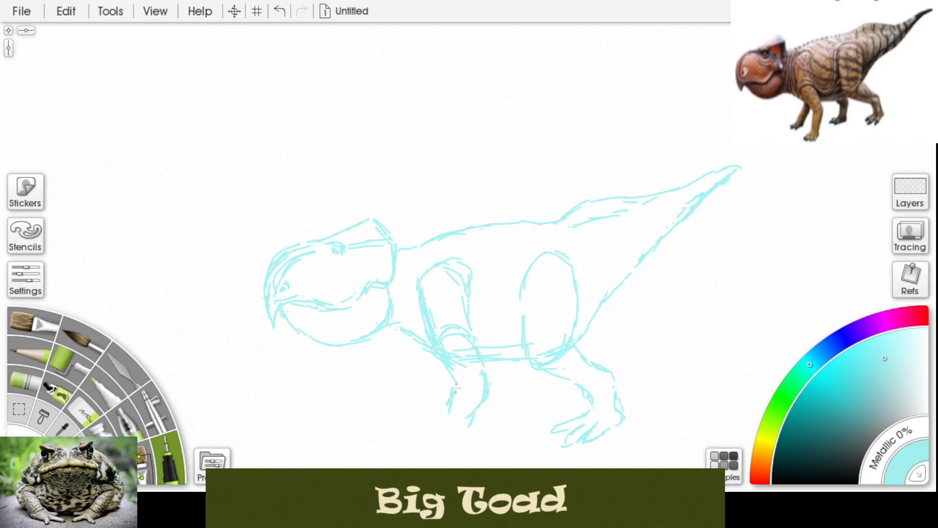
pyautogui.moveTo(454, 388); pyautogui.dragTo(434, 442)
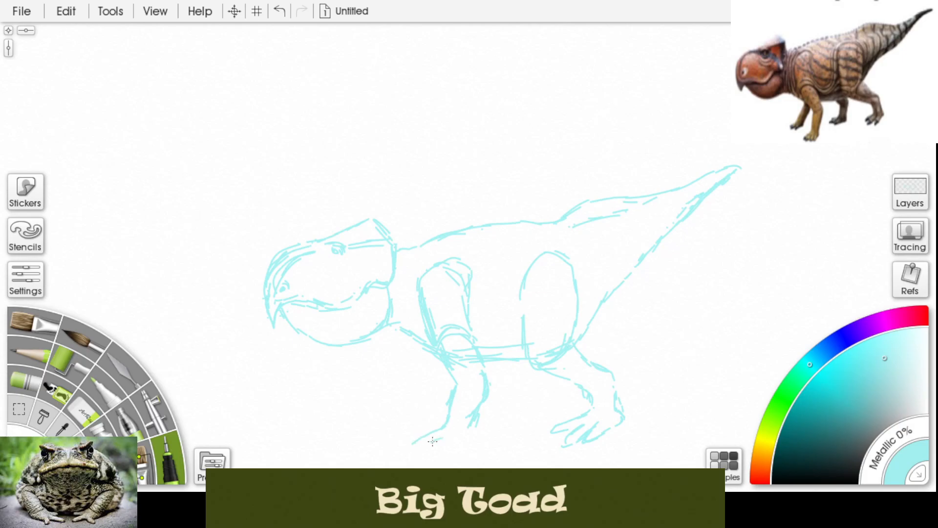
pyautogui.moveTo(412, 437); pyautogui.dragTo(473, 412)
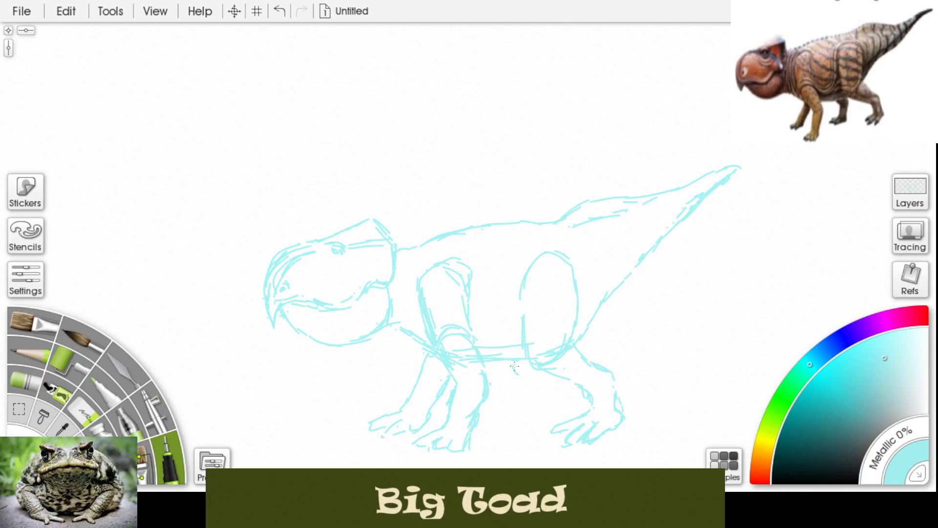
pyautogui.moveTo(513, 364); pyautogui.dragTo(505, 412)
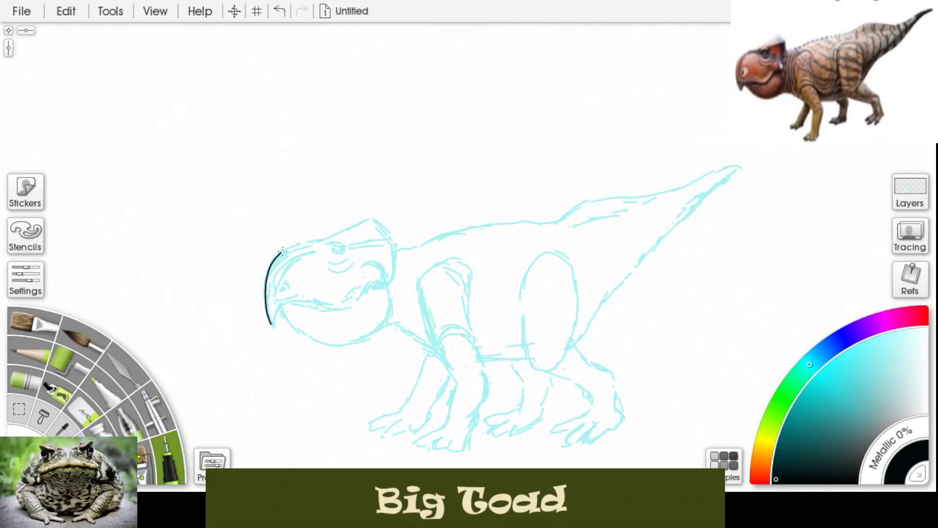
# - Ink the head outline, beak, eye, mouth line and rounded lower jaw in black
pyautogui.moveTo(273, 254); pyautogui.dragTo(392, 234)
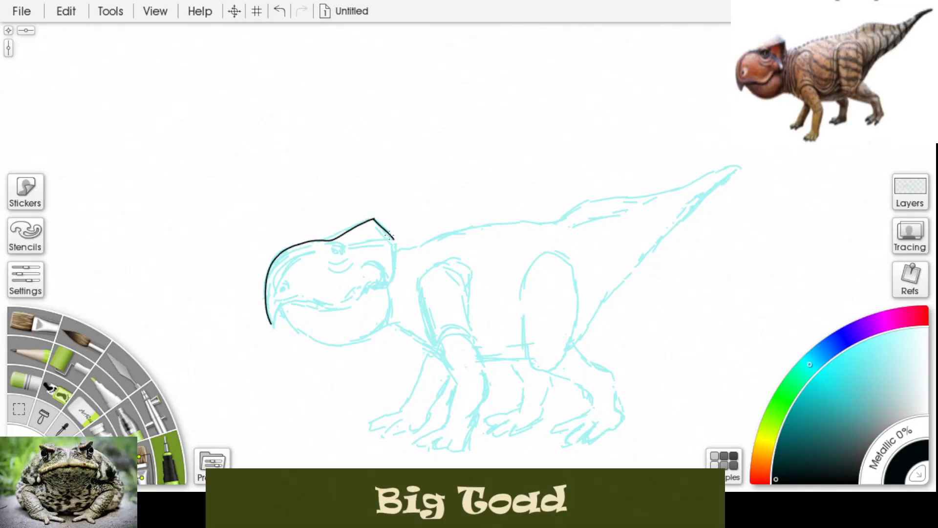
pyautogui.moveTo(385, 230); pyautogui.dragTo(389, 290)
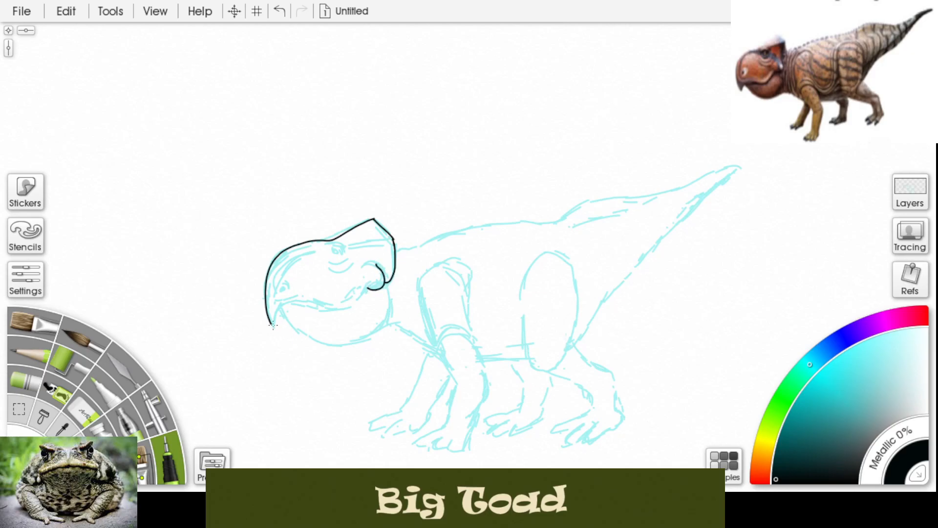
pyautogui.moveTo(270, 321); pyautogui.dragTo(341, 313)
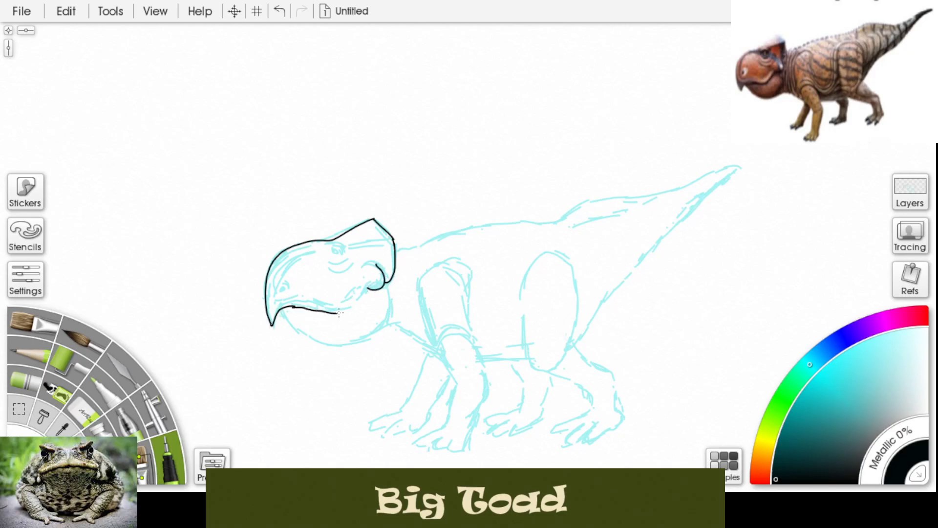
pyautogui.moveTo(270, 299); pyautogui.dragTo(359, 293)
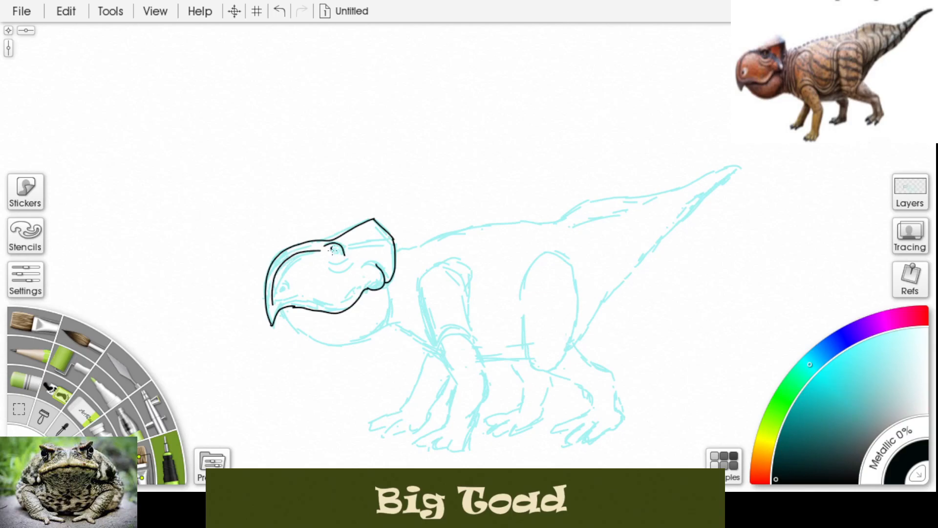
pyautogui.moveTo(335, 245); pyautogui.dragTo(350, 266)
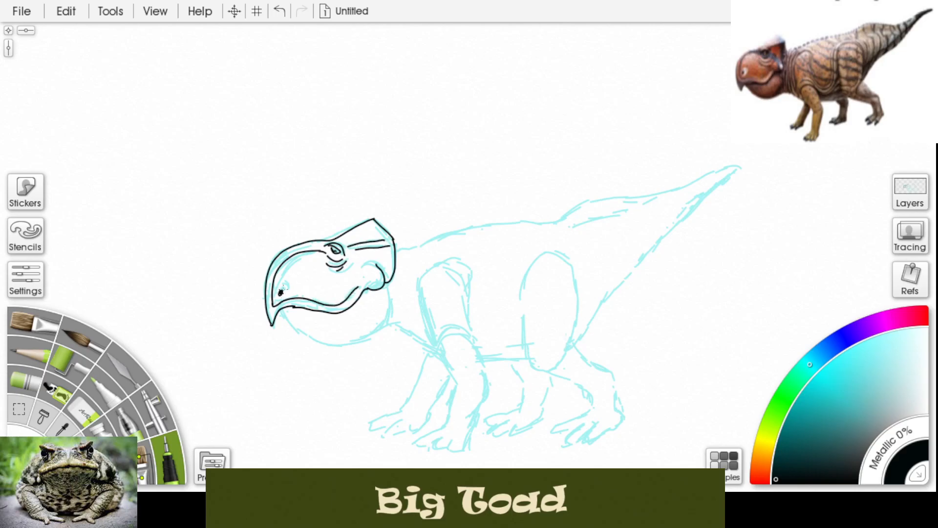
pyautogui.moveTo(269, 299); pyautogui.dragTo(374, 332)
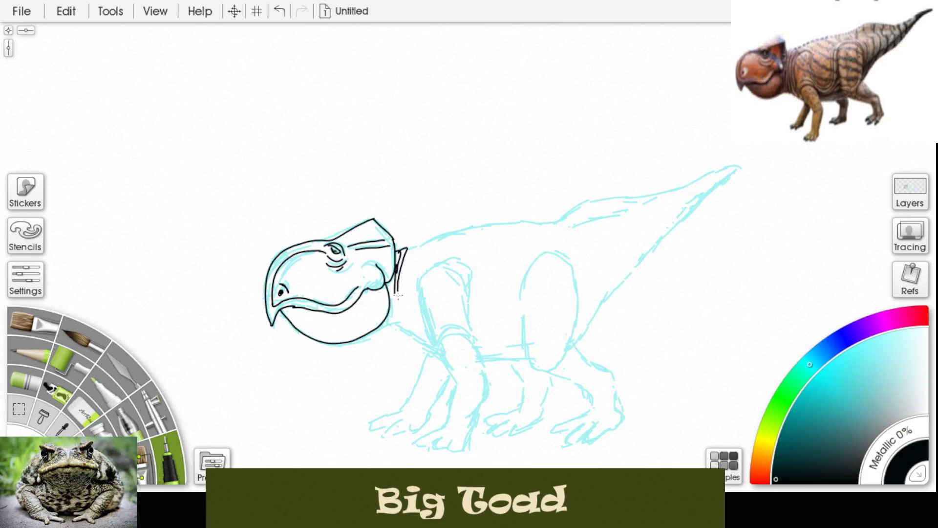
# - Ink fold lines behind the head and along the neck
pyautogui.moveTo(414, 240); pyautogui.dragTo(407, 310)
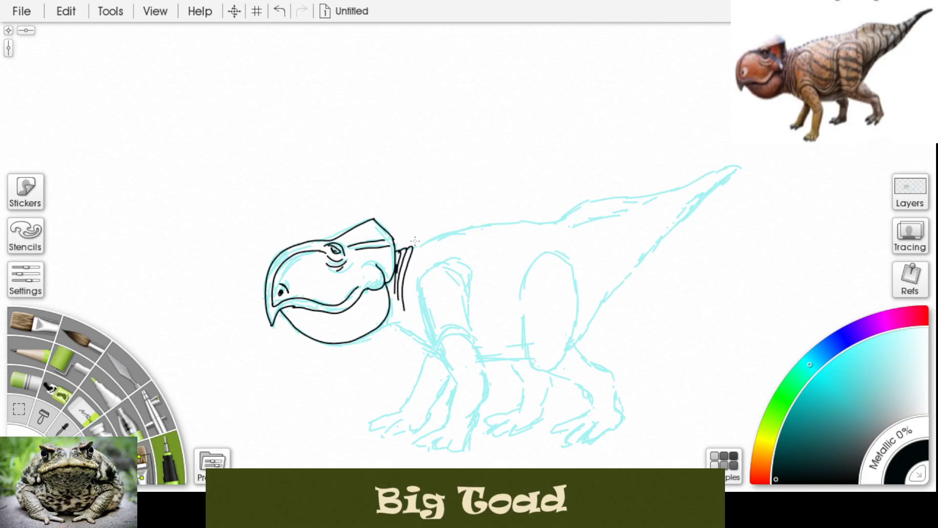
pyautogui.moveTo(412, 243); pyautogui.dragTo(586, 203)
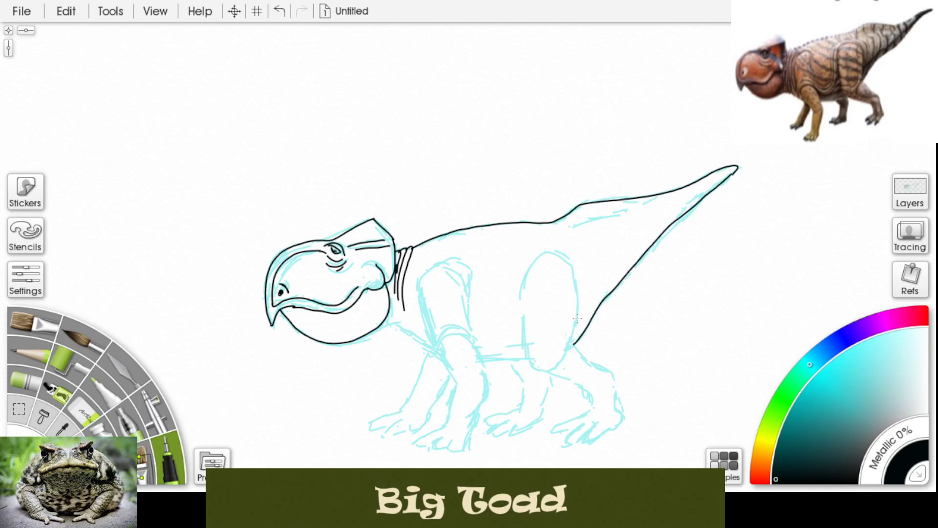
# - Ink a row of small spine bumps along the neck and back, plus the front shoulder outline
pyautogui.moveTo(419, 246); pyautogui.dragTo(473, 224)
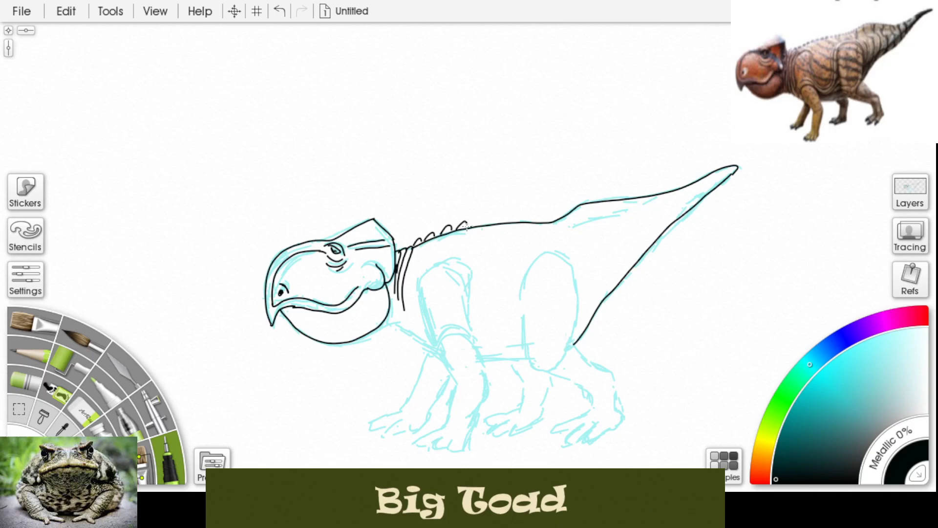
pyautogui.moveTo(467, 228); pyautogui.dragTo(527, 218)
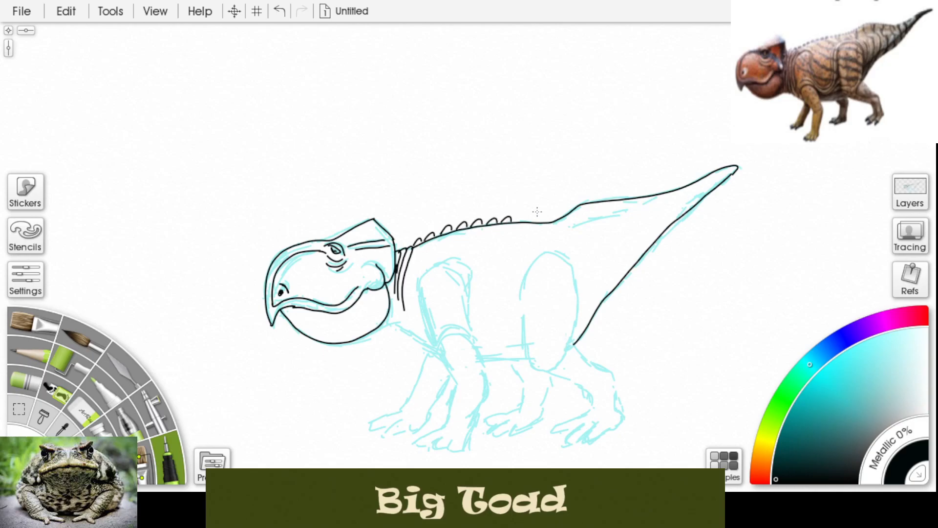
pyautogui.moveTo(515, 222); pyautogui.dragTo(553, 221)
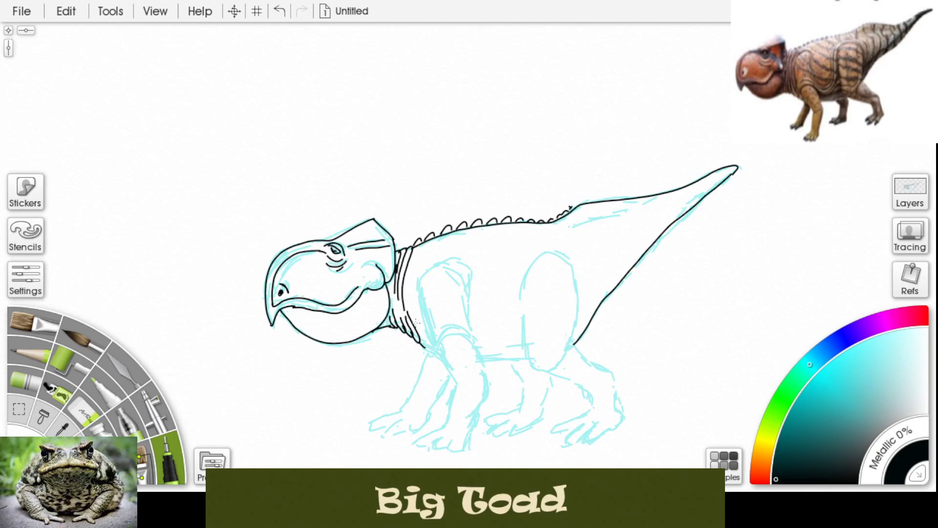
pyautogui.moveTo(412, 326); pyautogui.dragTo(467, 263)
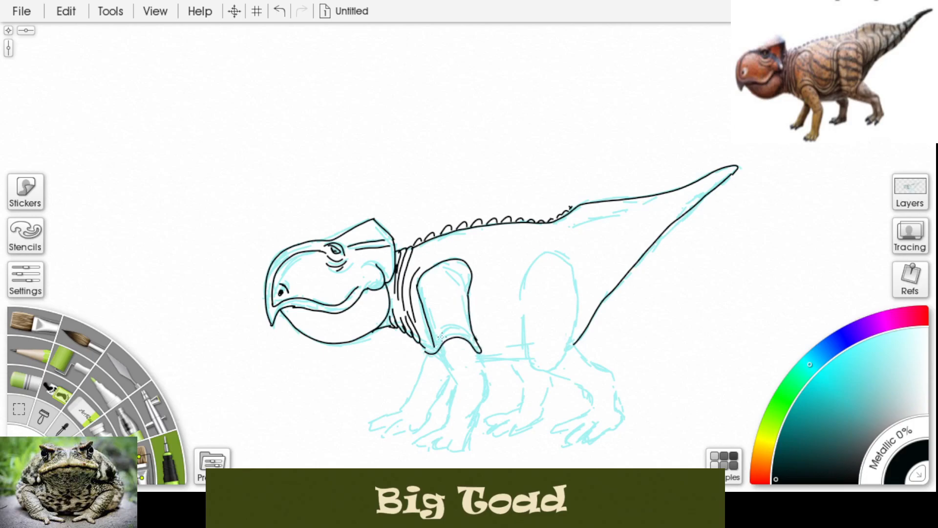
# - Ink the near and far front legs with clawed toes and outline the hind thigh
pyautogui.moveTo(431, 338); pyautogui.dragTo(451, 380)
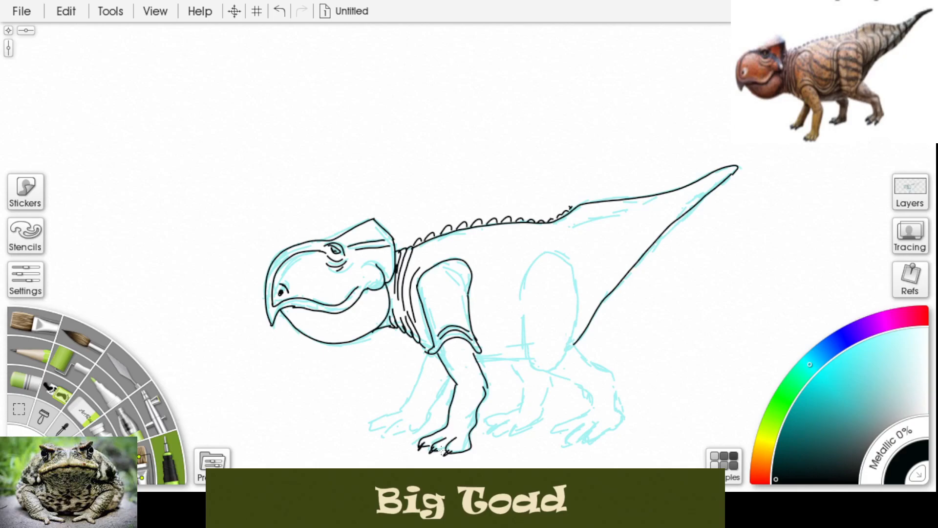
pyautogui.moveTo(422, 358); pyautogui.dragTo(361, 430)
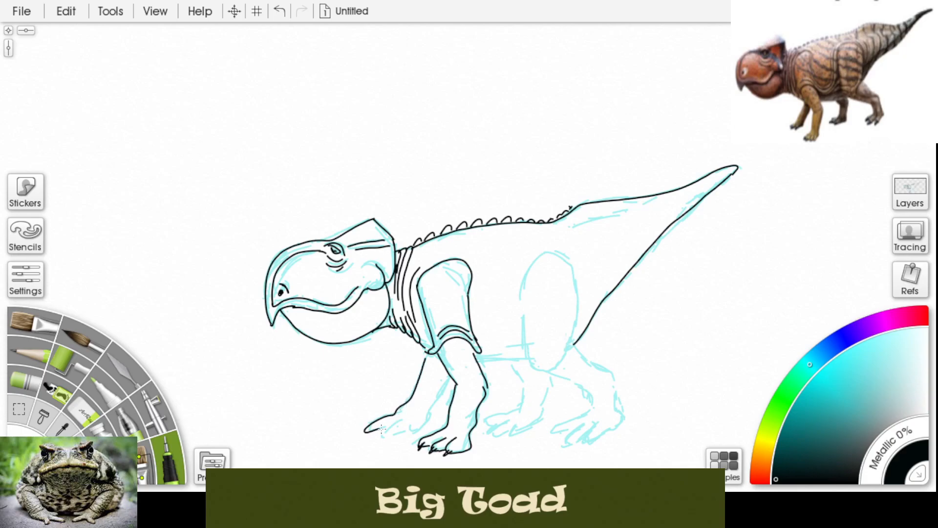
pyautogui.moveTo(377, 437); pyautogui.dragTo(431, 407)
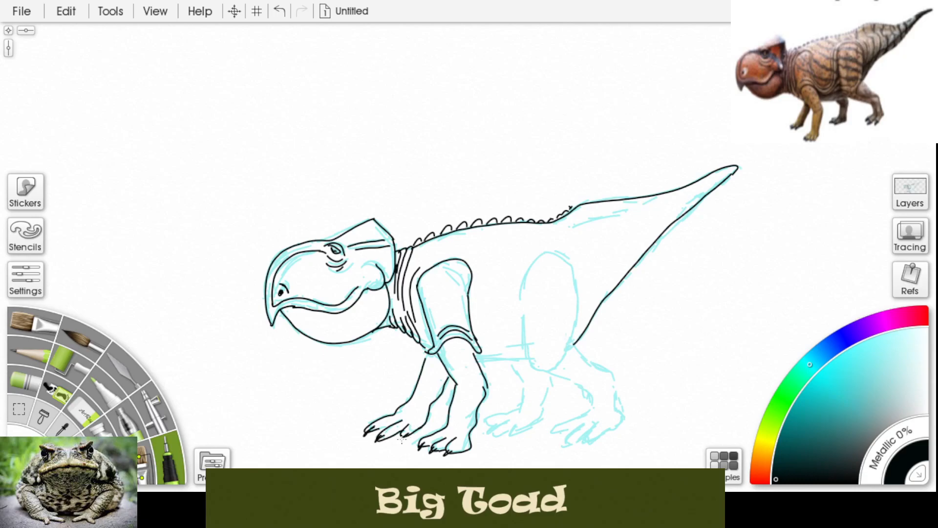
pyautogui.moveTo(476, 361); pyautogui.dragTo(524, 360)
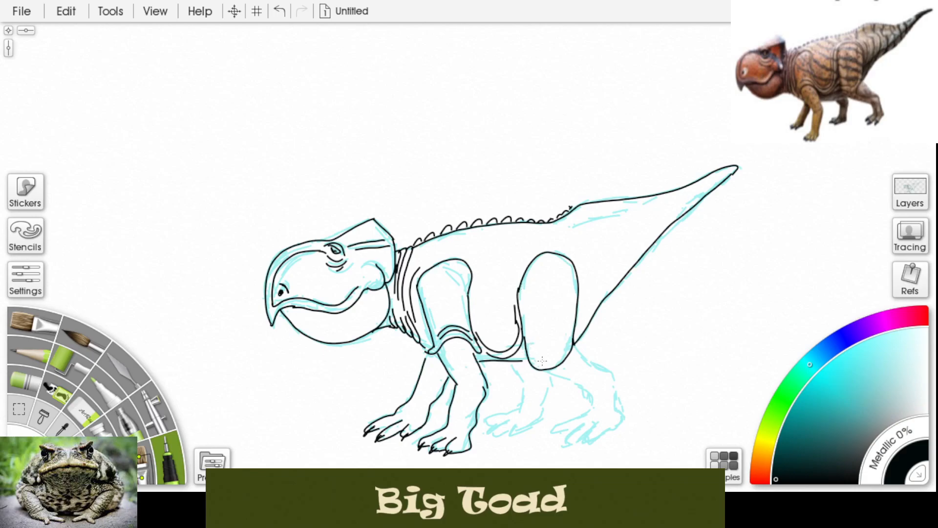
# - Ink thigh and belly skin folds, the hind legs and feet, and a first tail-base stripe
pyautogui.moveTo(530, 358); pyautogui.dragTo(578, 291)
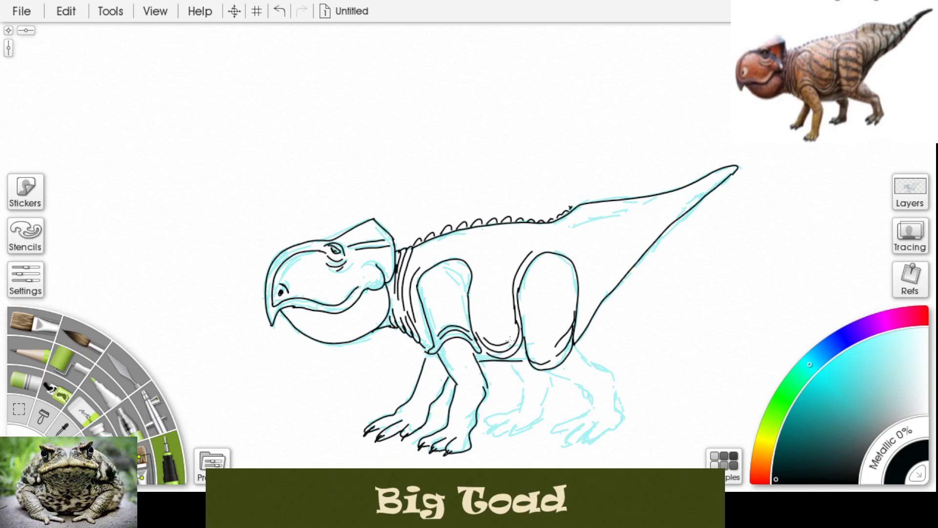
pyautogui.moveTo(499, 263); pyautogui.dragTo(507, 341)
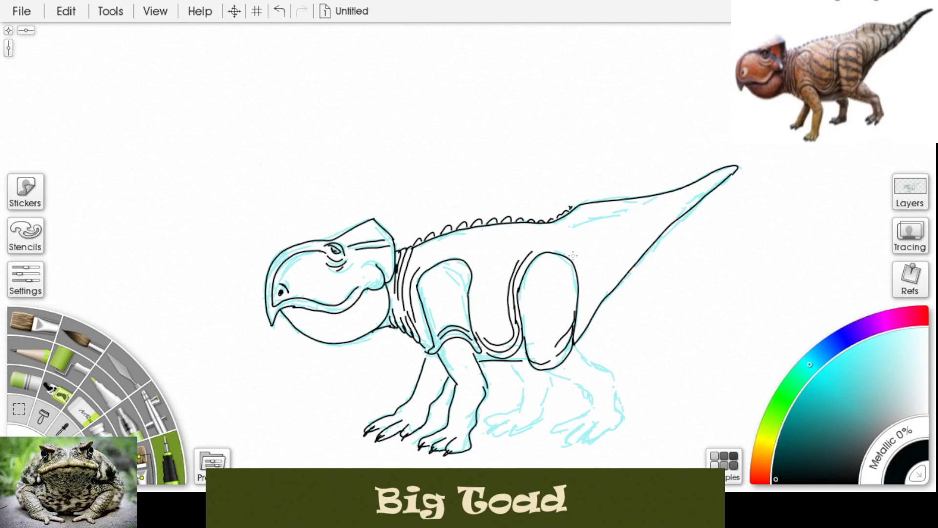
pyautogui.moveTo(571, 257); pyautogui.dragTo(583, 324)
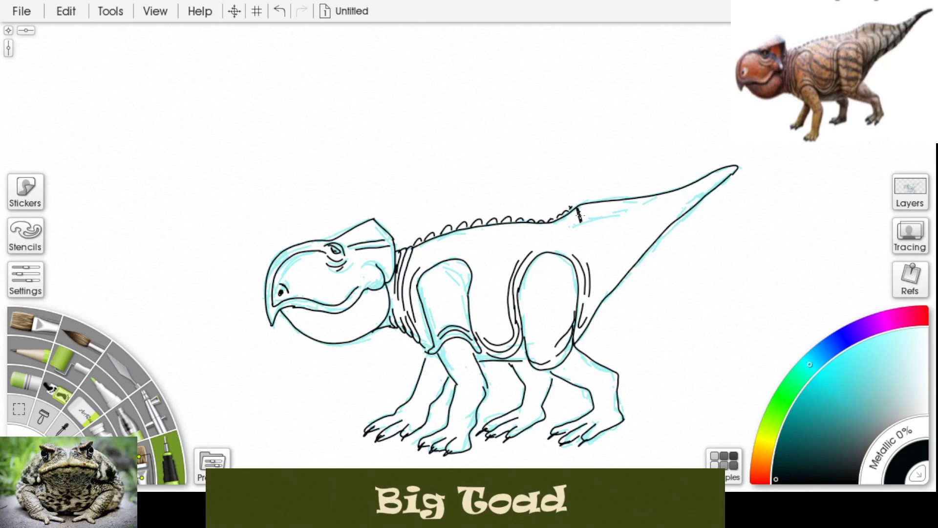
pyautogui.moveTo(576, 211); pyautogui.dragTo(603, 254)
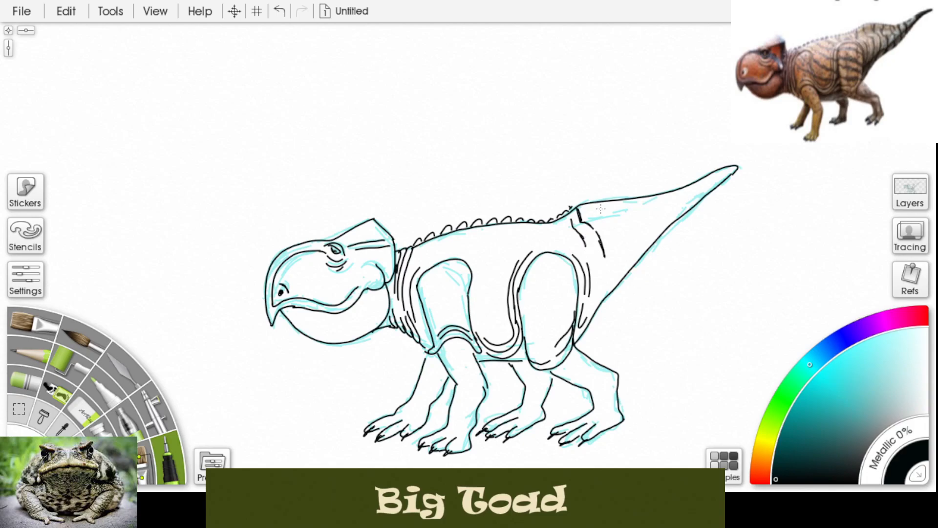
# - Add black stripes across the hips, body and tail and hatch shading on the jaw
pyautogui.moveTo(598, 207); pyautogui.dragTo(613, 247)
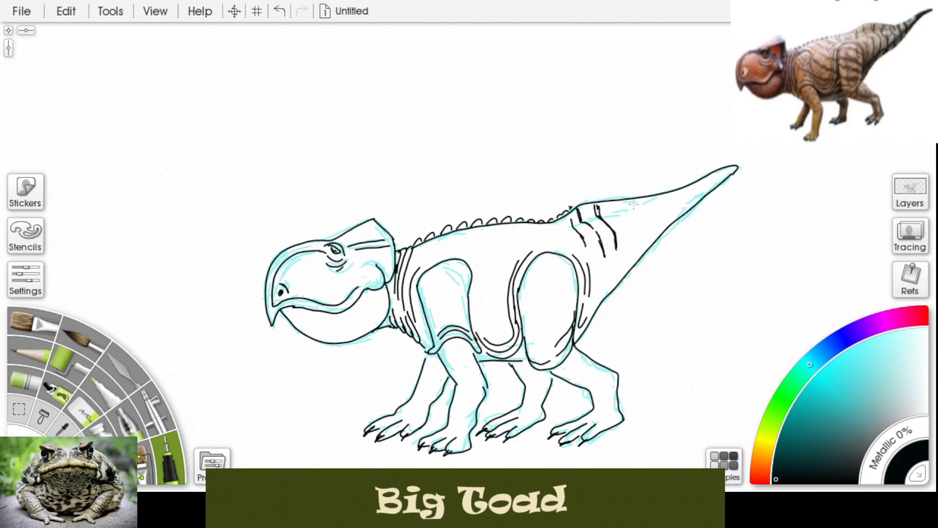
pyautogui.moveTo(626, 209); pyautogui.dragTo(628, 242)
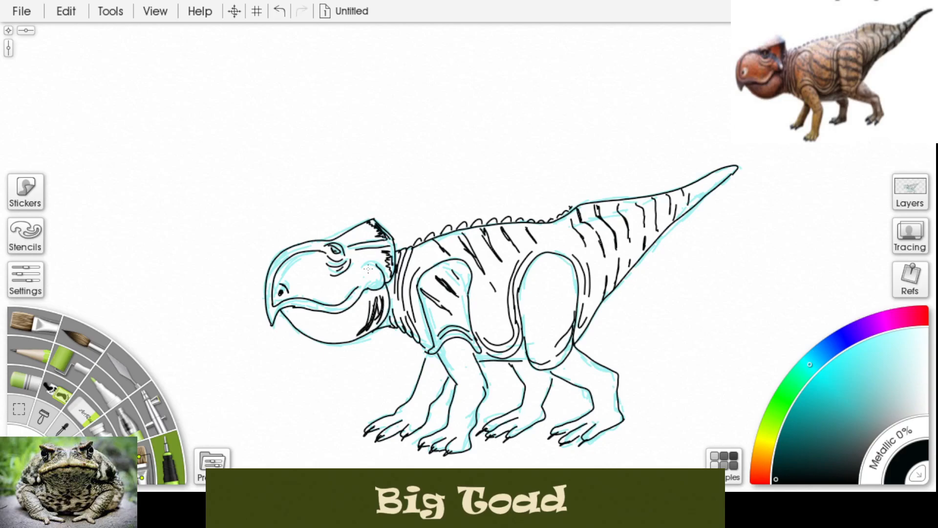
pyautogui.click(369, 269)
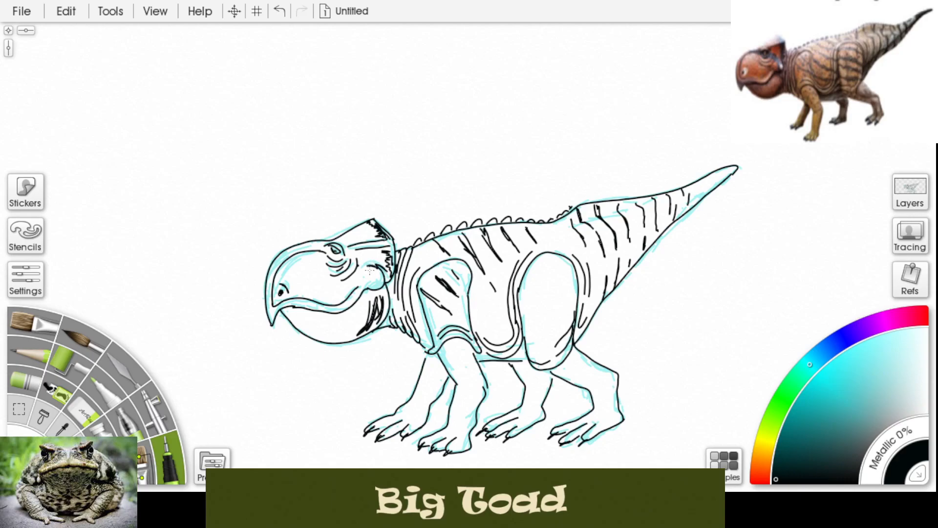